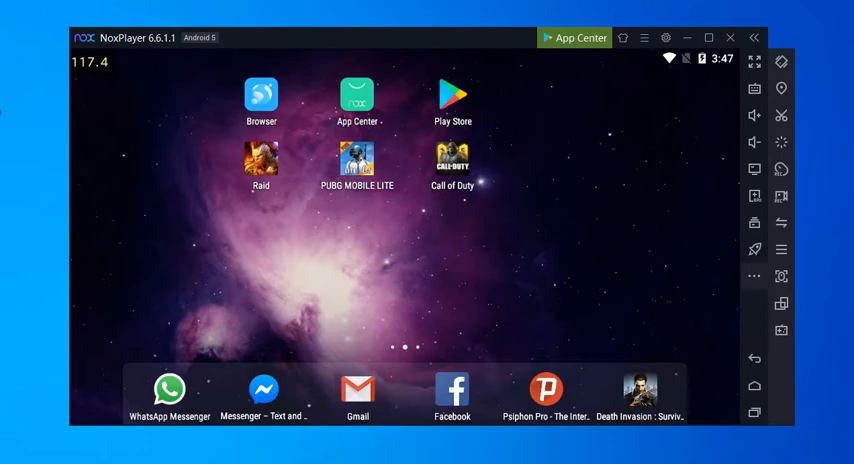
mouse_move(378, 321)
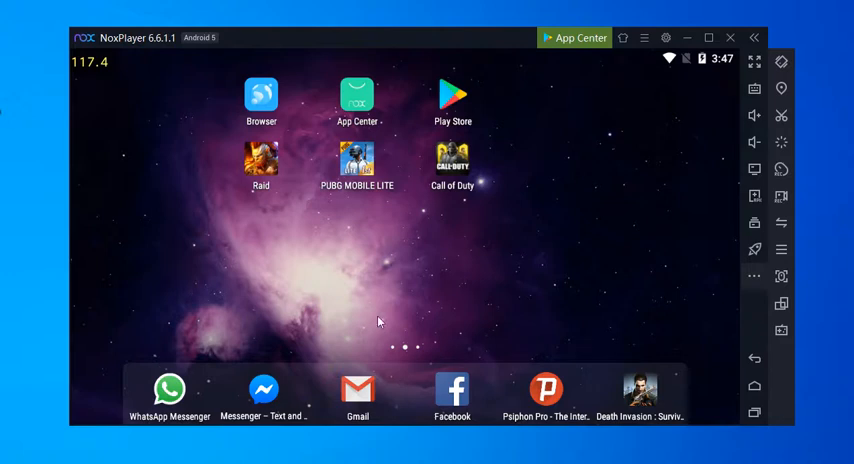
mouse_move(631, 264)
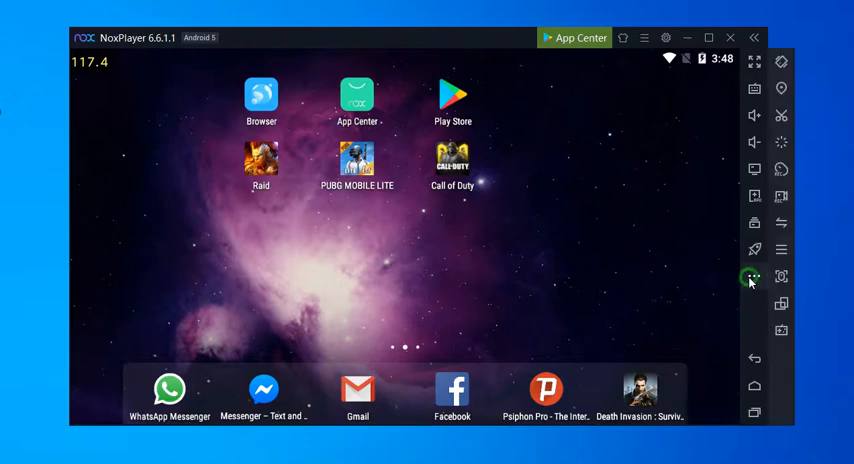
mouse_move(627, 200)
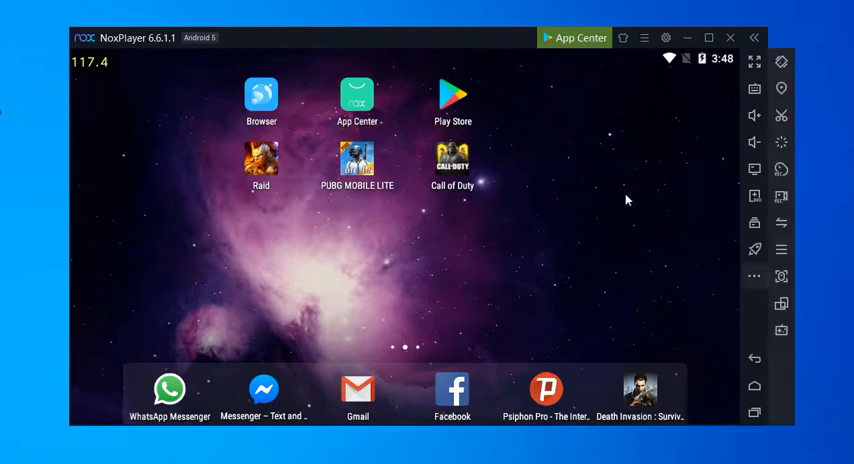
mouse_move(707, 220)
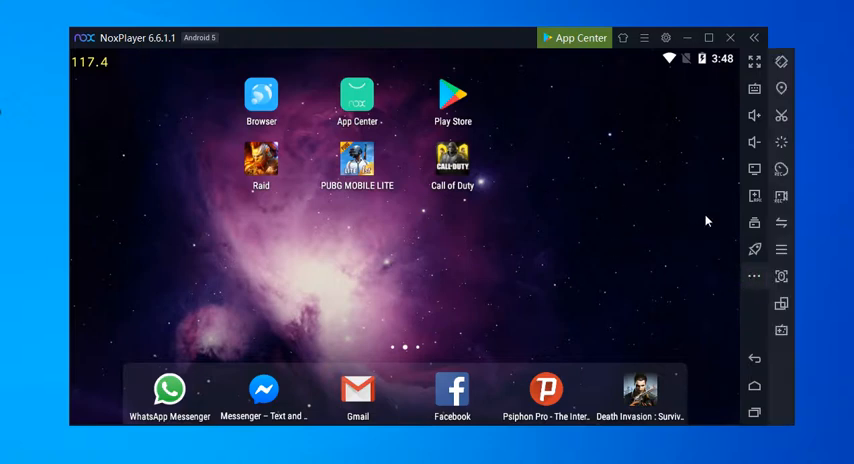
mouse_move(714, 235)
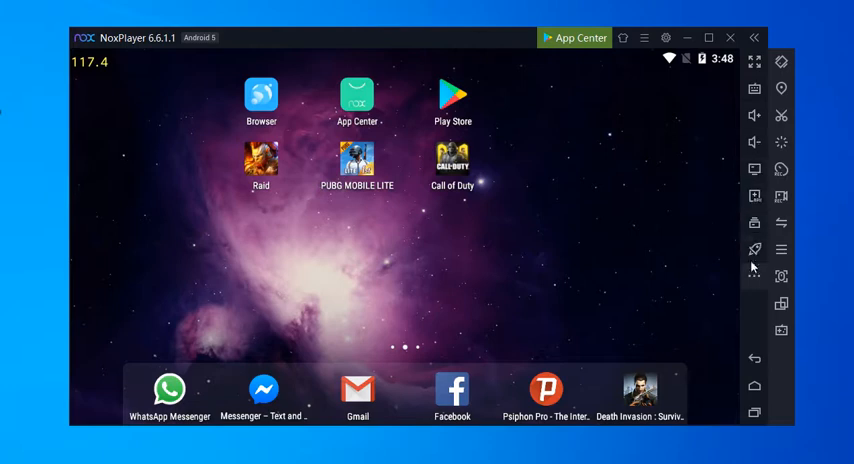
mouse_move(755, 143)
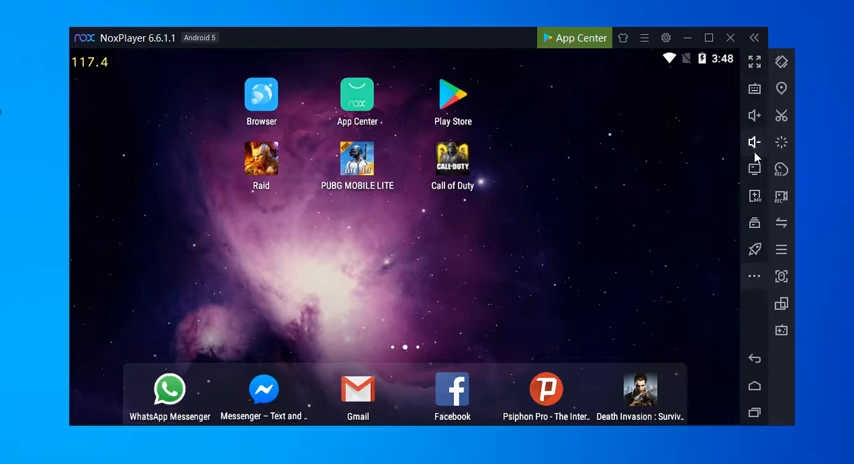
mouse_move(758, 185)
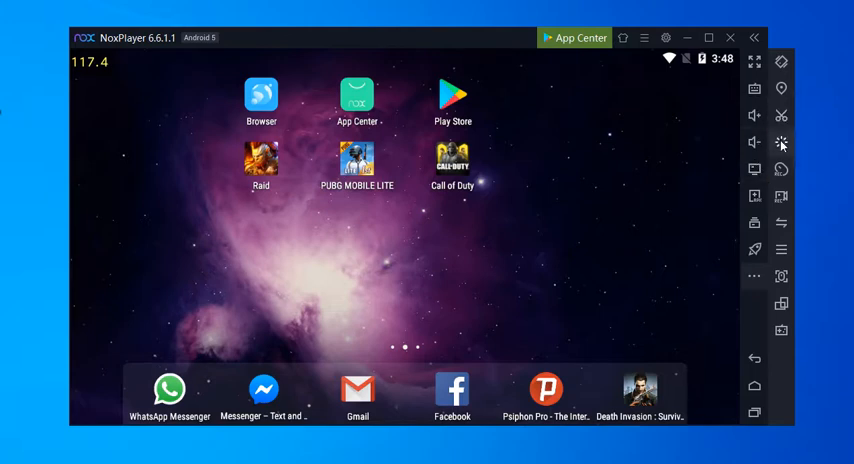
mouse_move(765, 296)
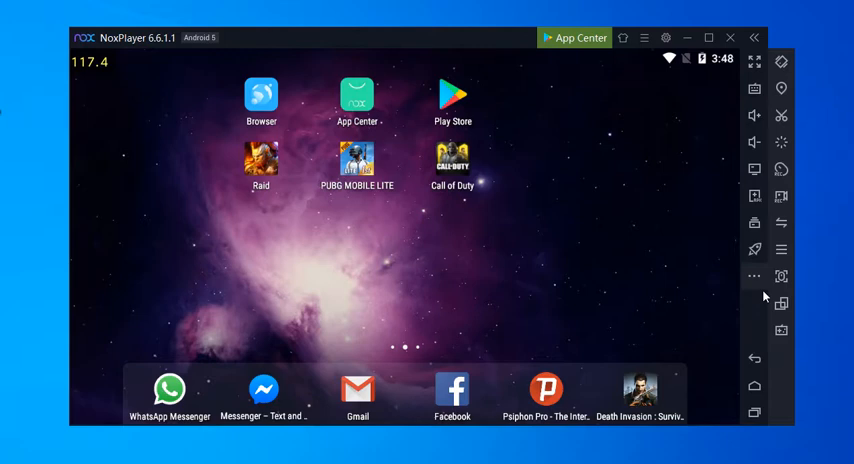
mouse_move(584, 405)
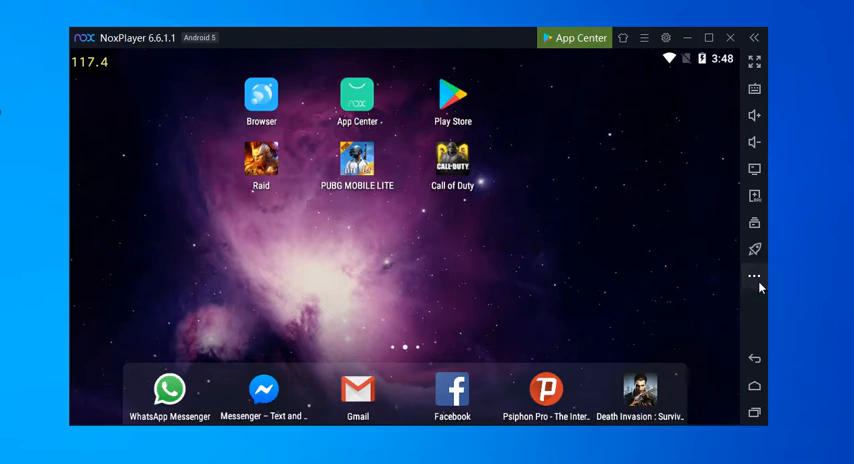
Expand the extra toolbar tools and rotate the emulator screen to portrait
left_click(754, 276)
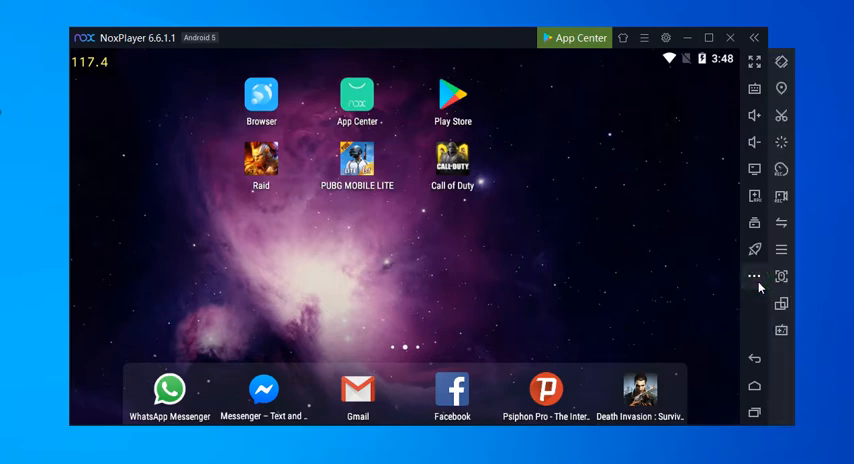
mouse_move(781, 302)
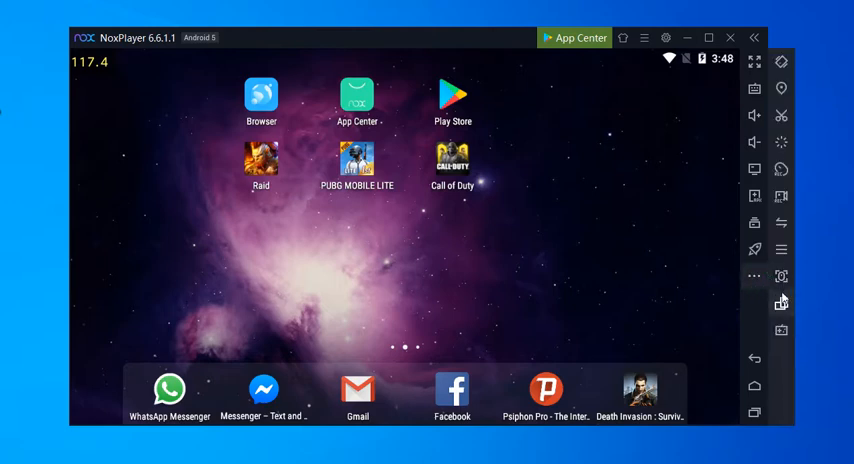
mouse_move(540, 60)
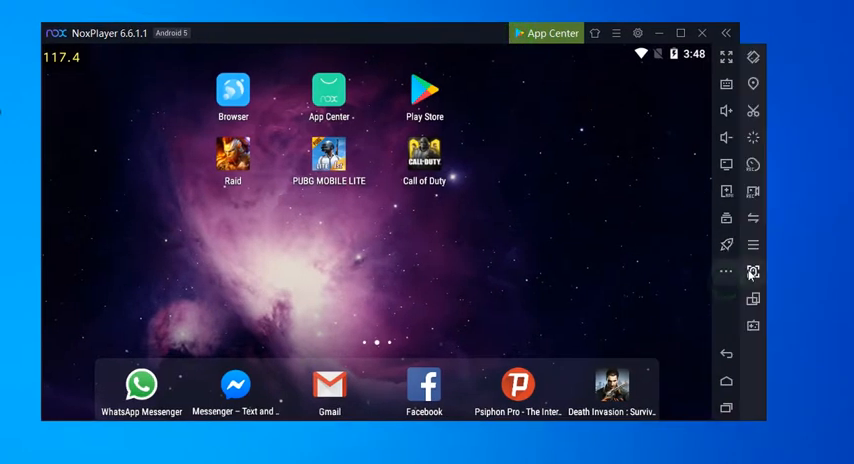
mouse_move(753, 299)
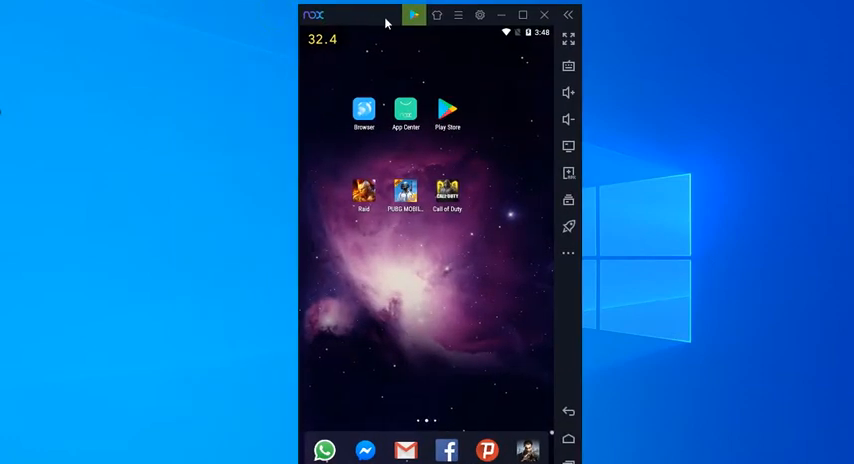
mouse_move(399, 246)
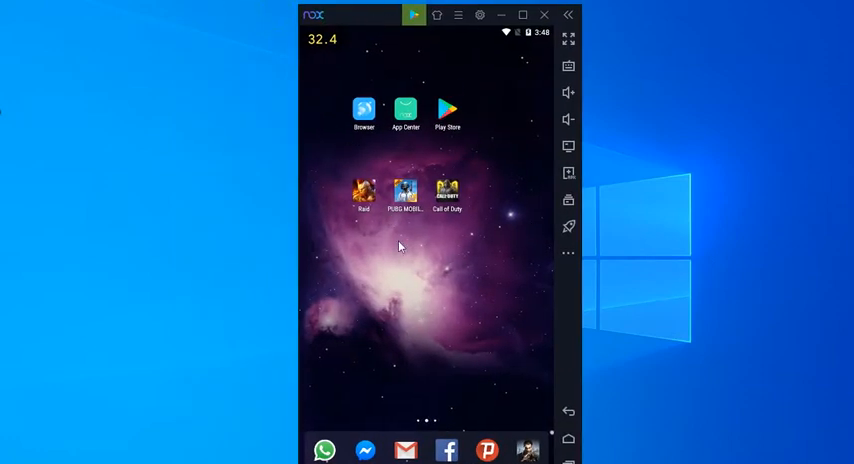
mouse_move(359, 258)
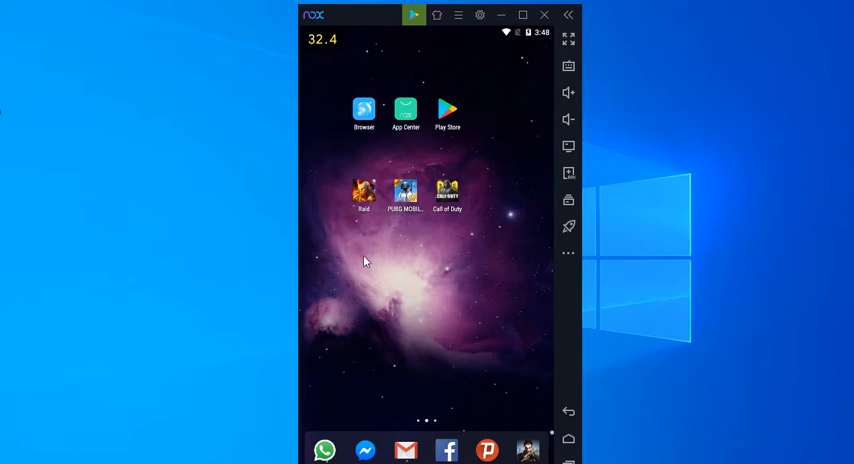
mouse_move(463, 137)
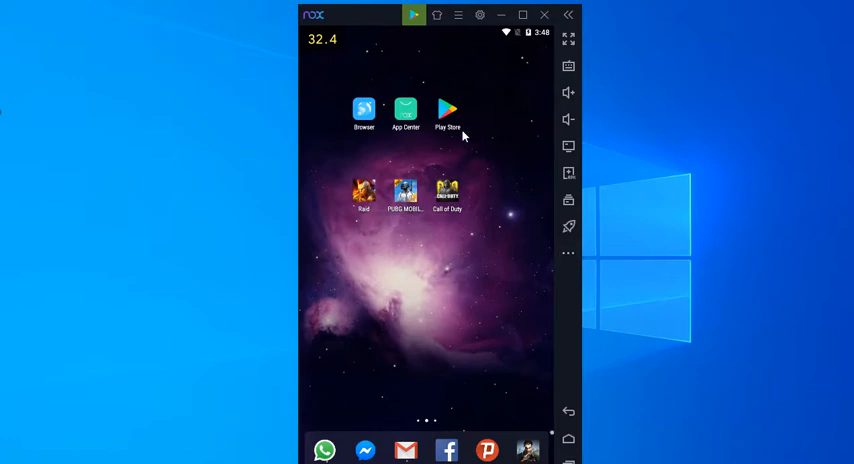
left_click(568, 252)
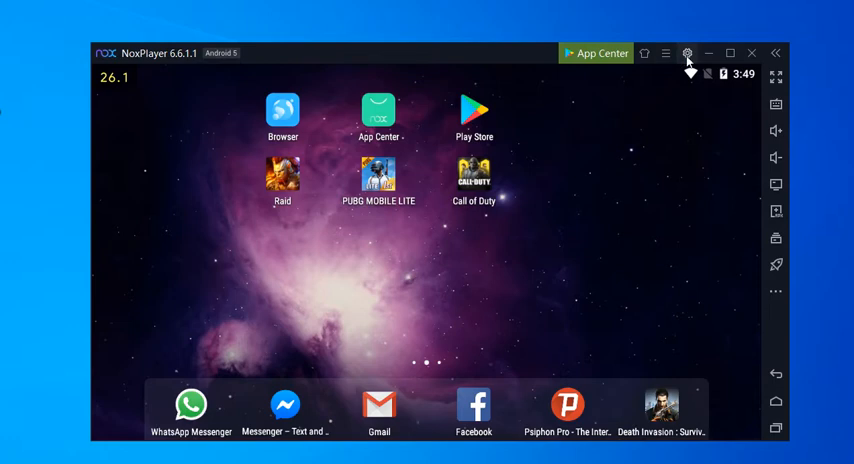
Open NoxPlayer's System settings from the gear icon
left_click(687, 54)
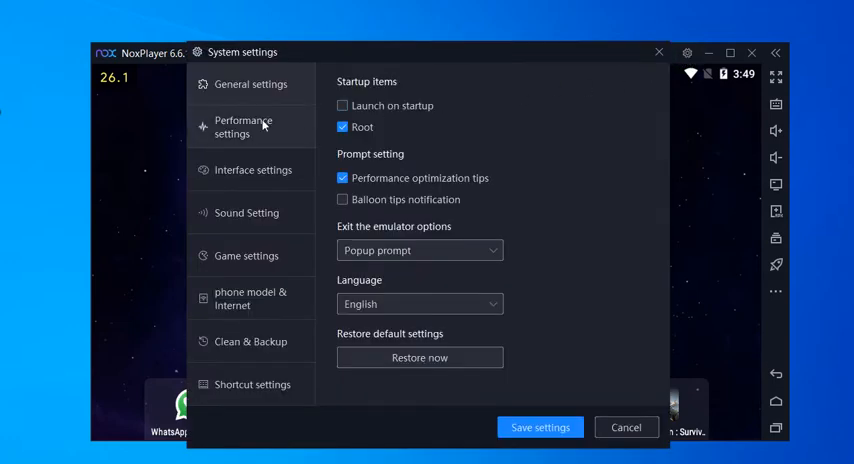
Enable Landscape mode under Interface settings and scroll down to save
left_click(252, 170)
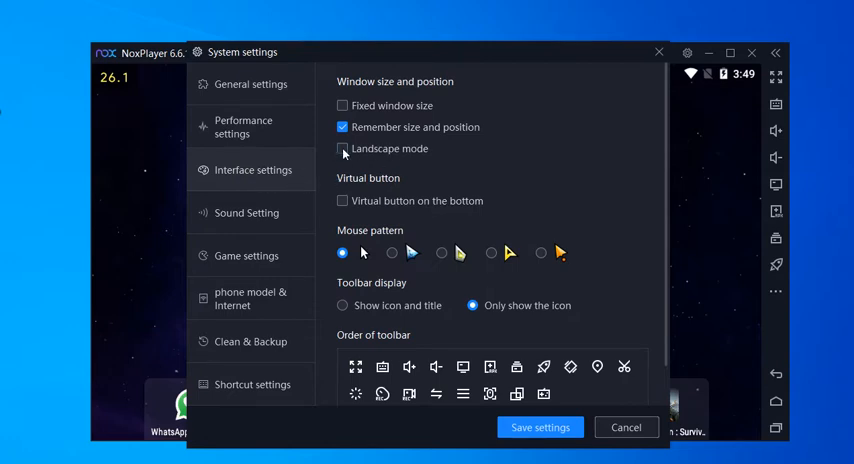
left_click(342, 148)
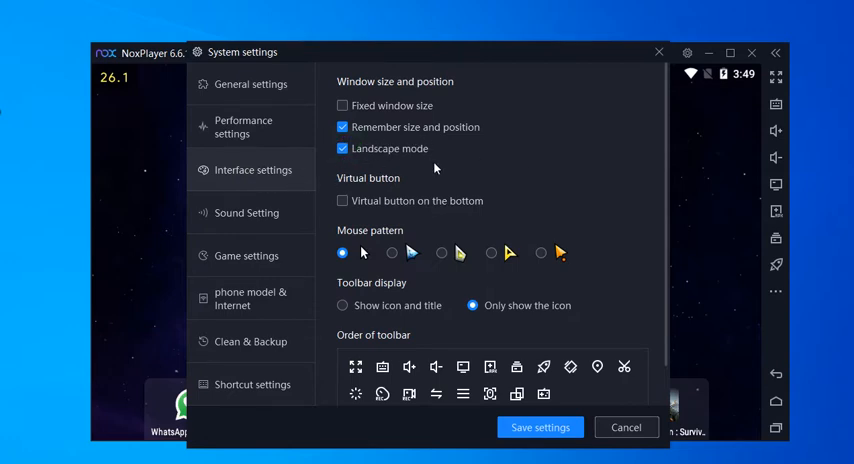
mouse_move(423, 196)
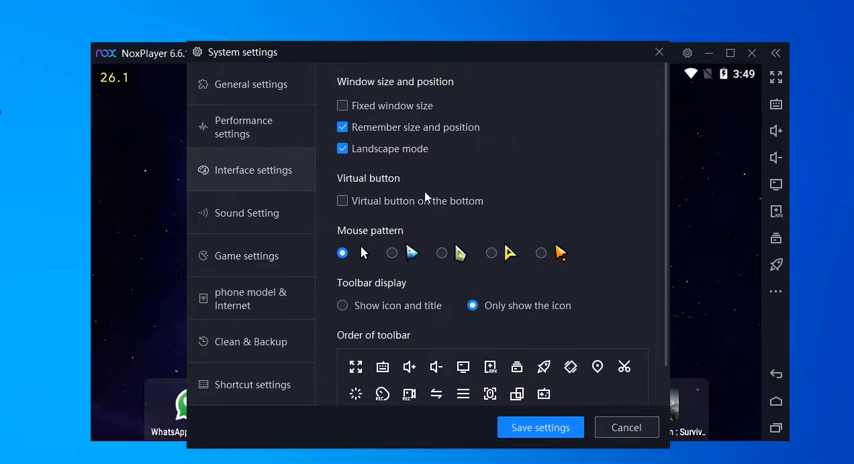
scroll("down", 3)
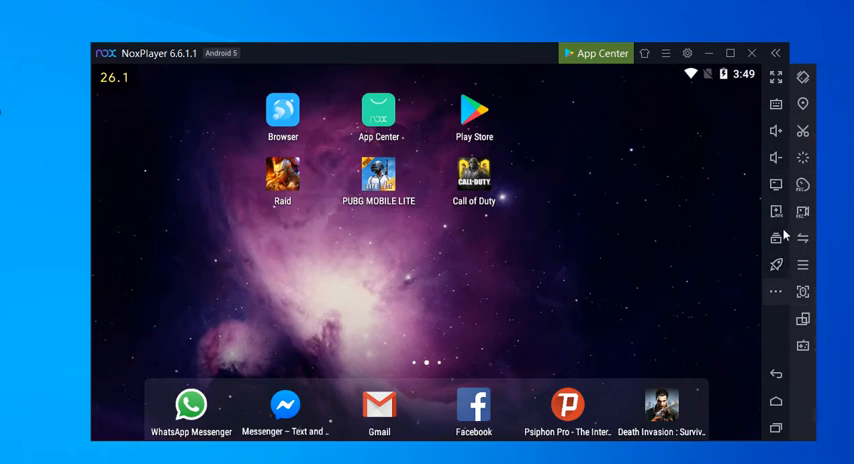
mouse_move(804, 318)
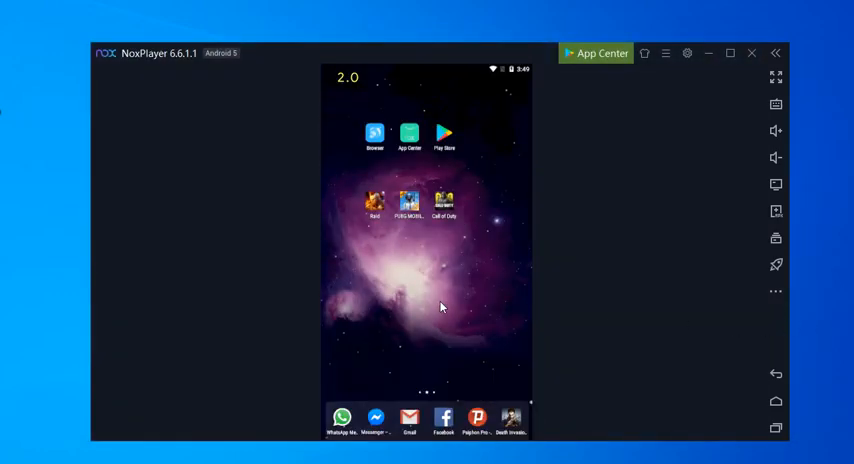
mouse_move(415, 291)
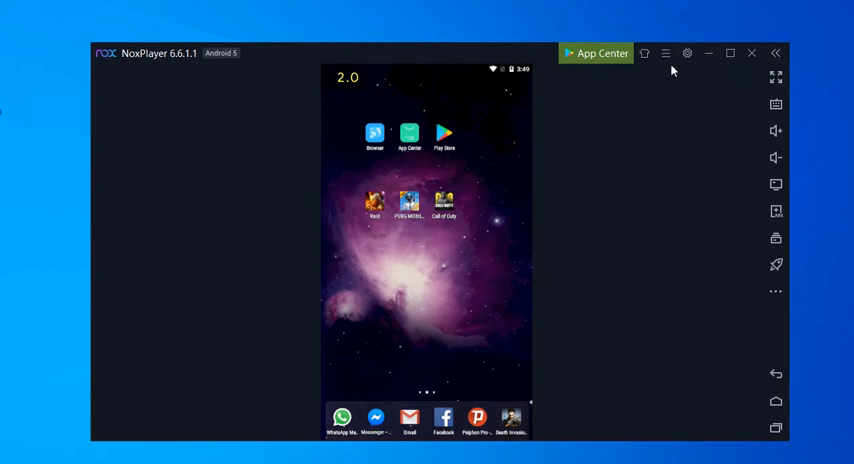
Reopen System settings to confirm Landscape mode is ticked, then close the window
left_click(687, 54)
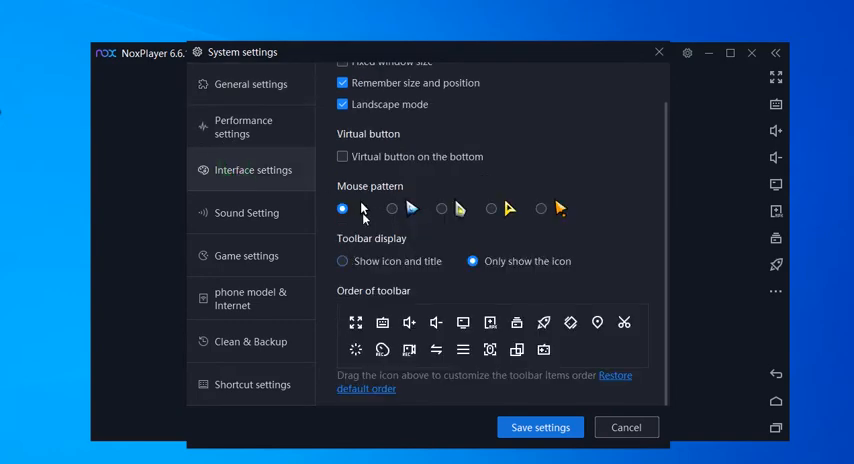
left_click(342, 104)
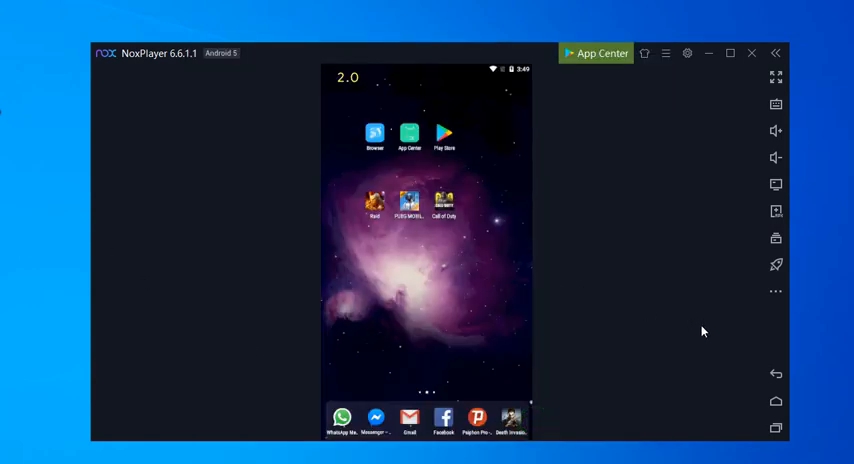
mouse_move(775, 291)
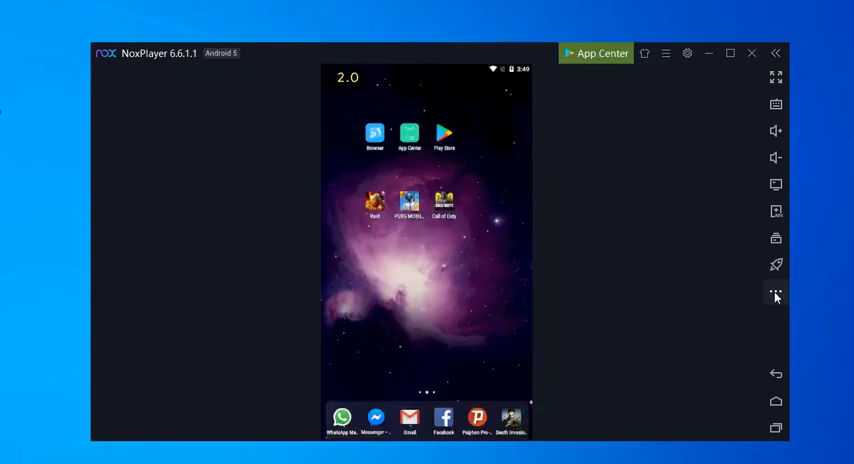
Rotate the home screen back to landscape using the right toolbar
left_click(775, 294)
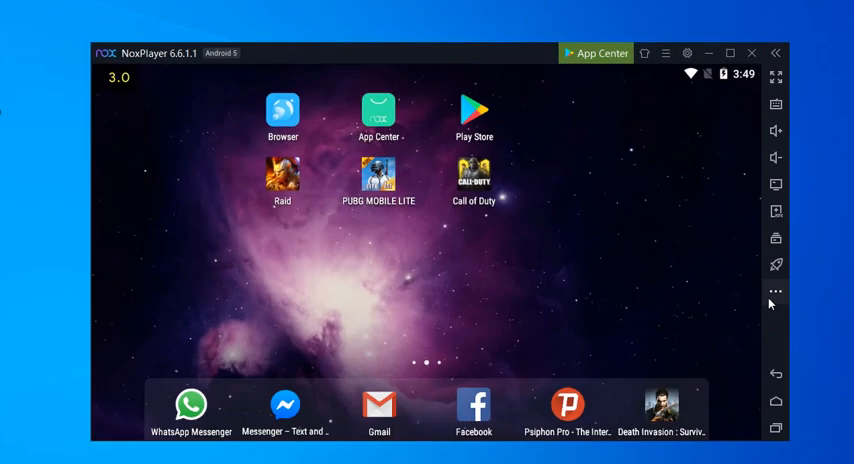
left_click(776, 291)
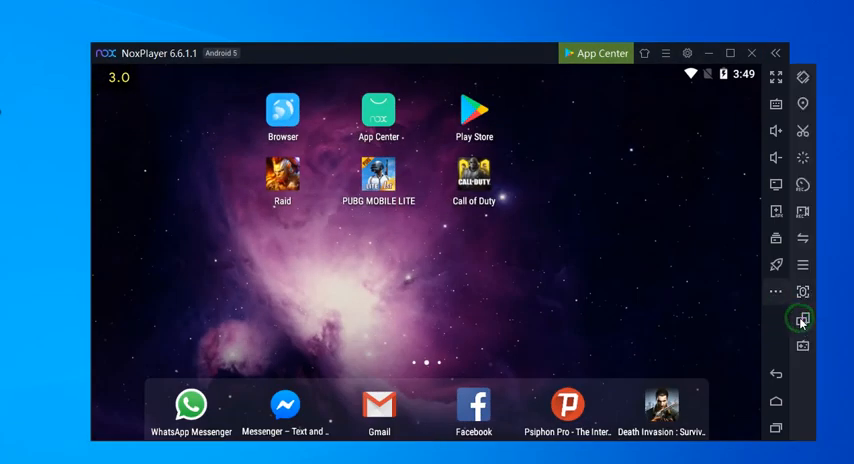